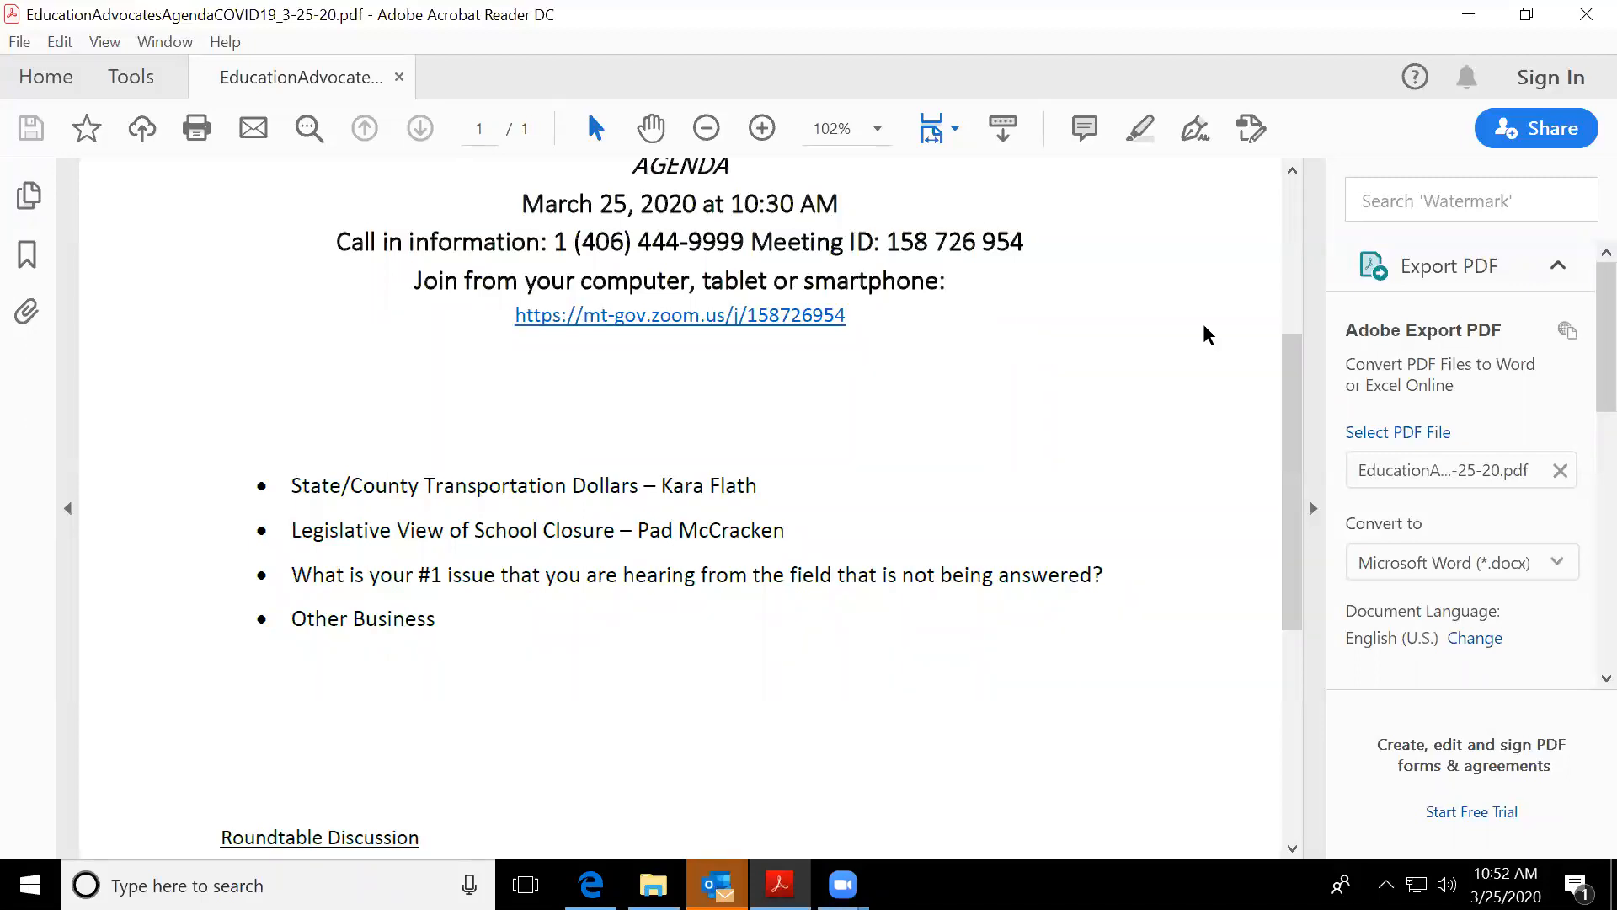
{"action": "mouse_move", "coordinate": [938, 458]}
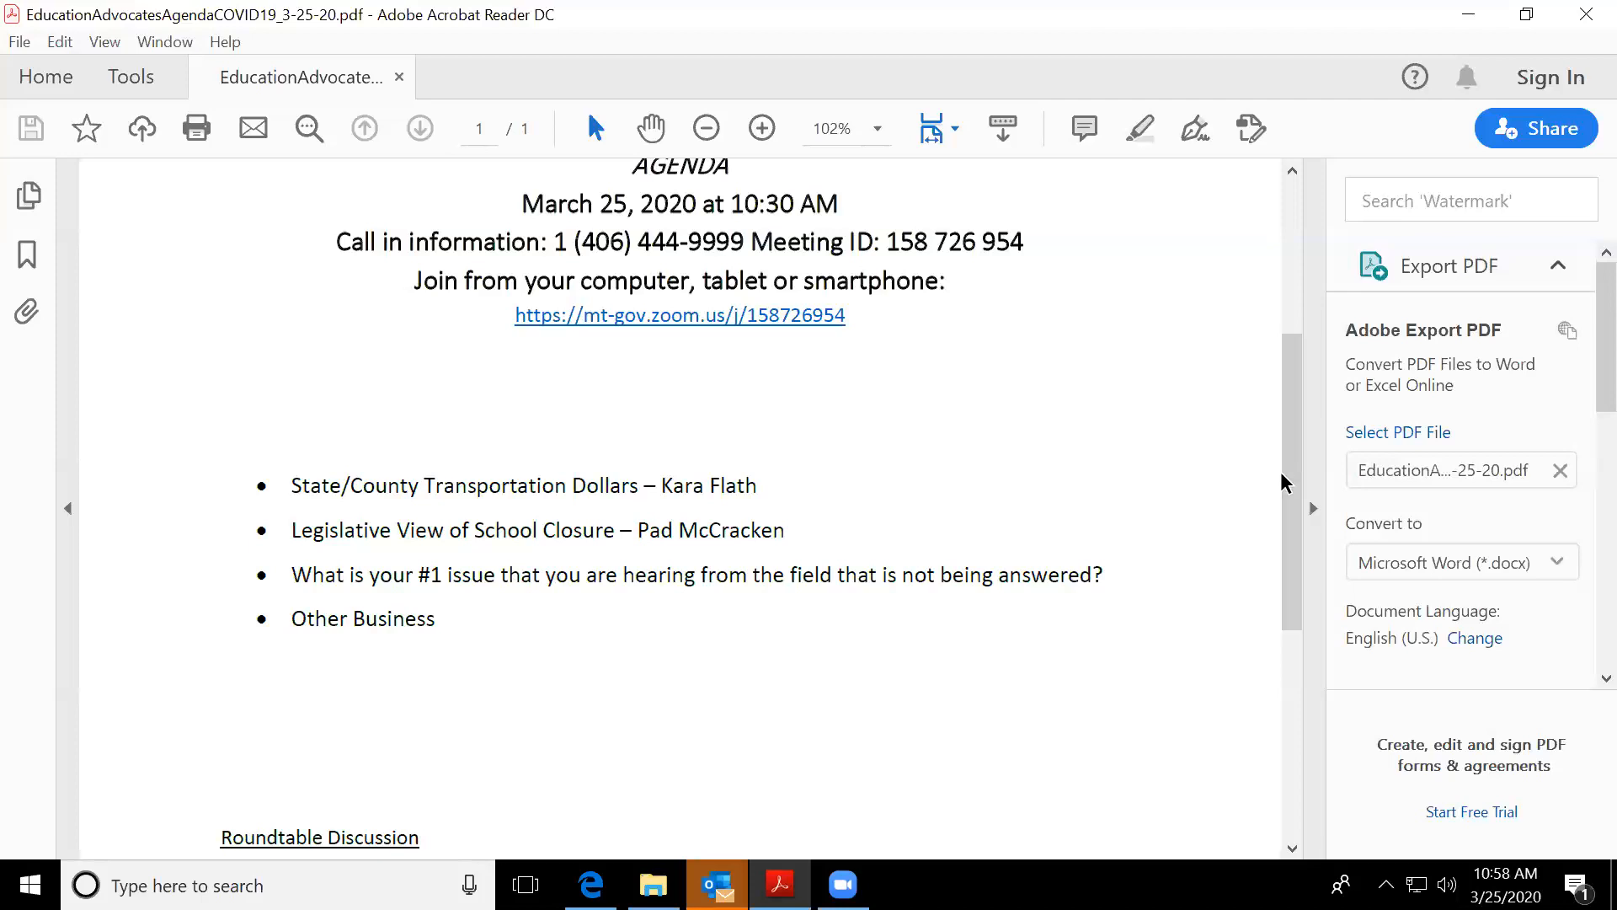
{"action": "mouse_move", "coordinate": [1318, 452]}
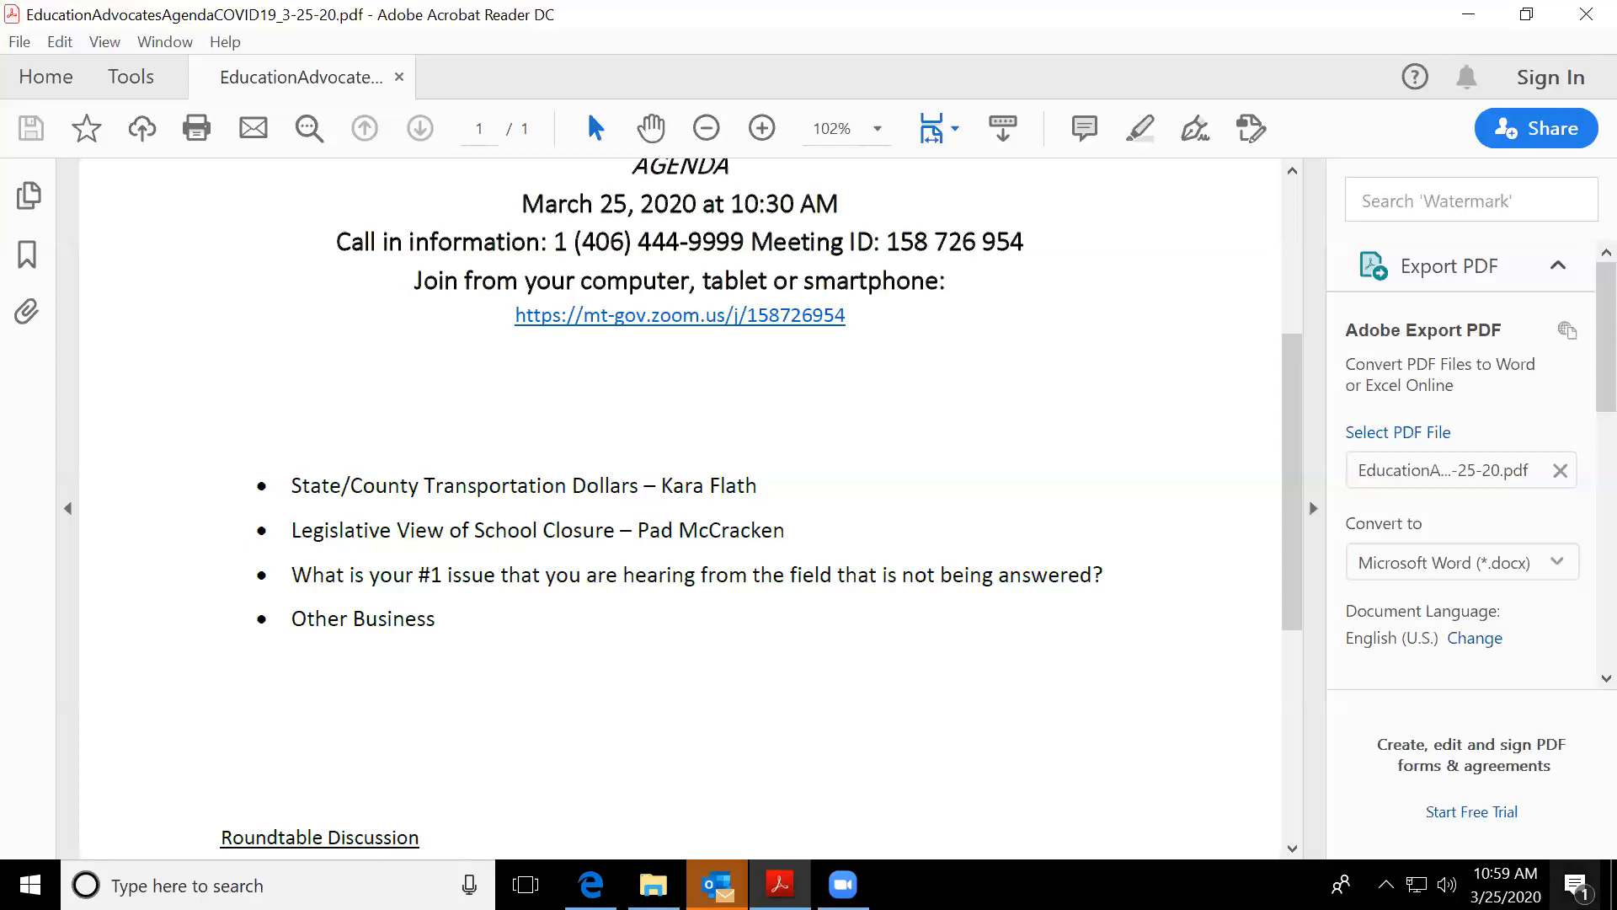
{"action": "mouse_move", "coordinate": [1228, 517]}
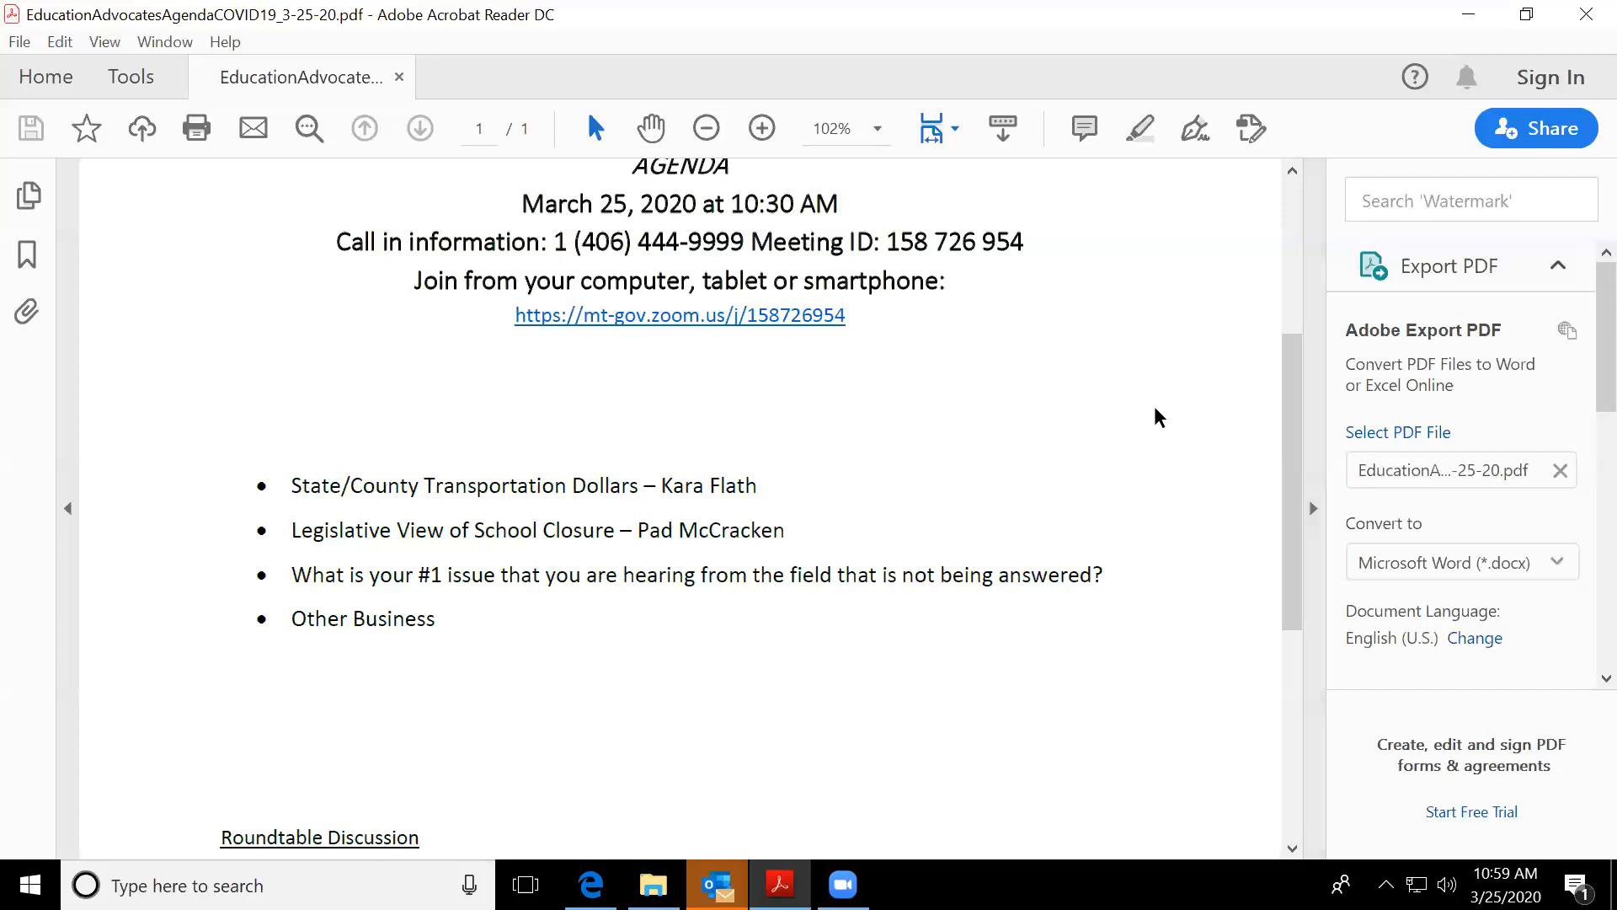
{"action": "mouse_move", "coordinate": [1056, 459]}
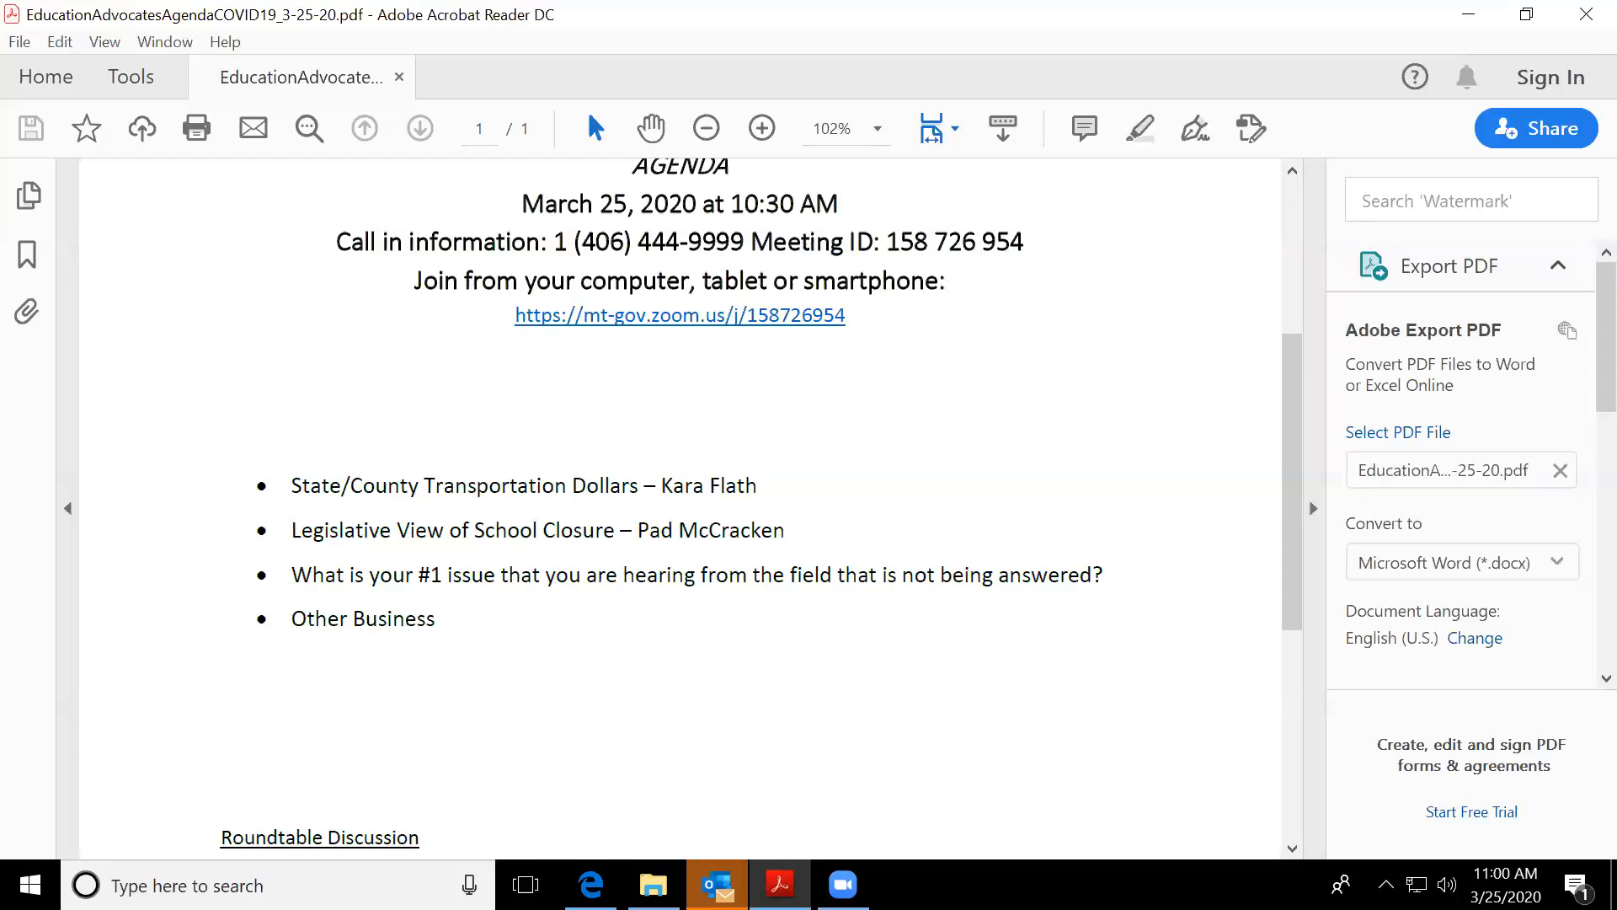
{"action": "mouse_move", "coordinate": [1249, 792]}
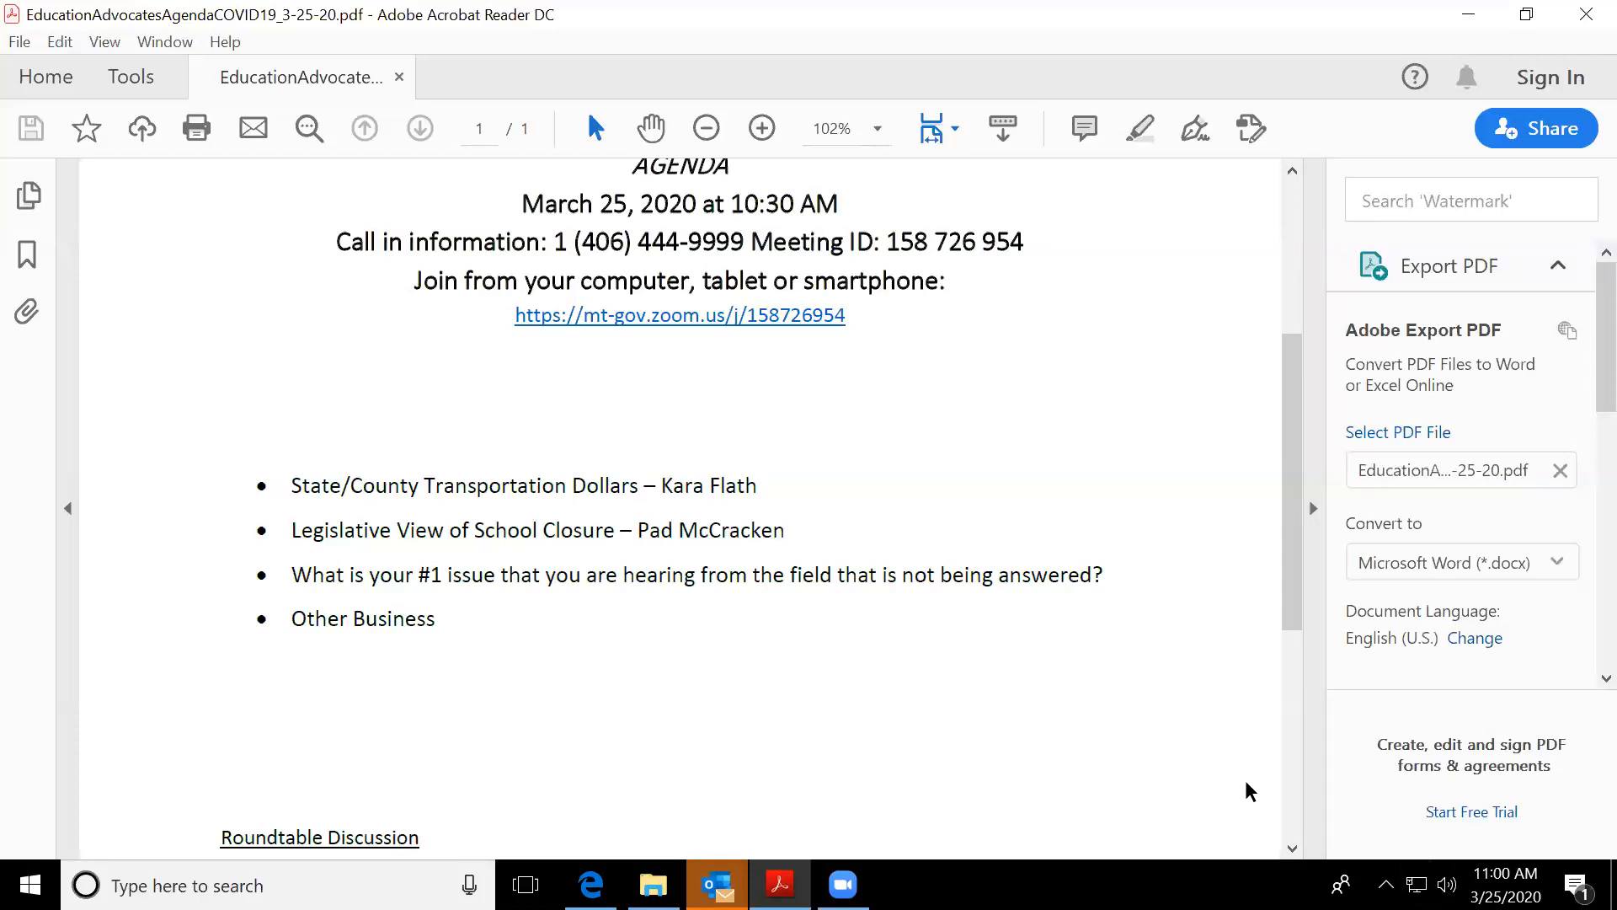